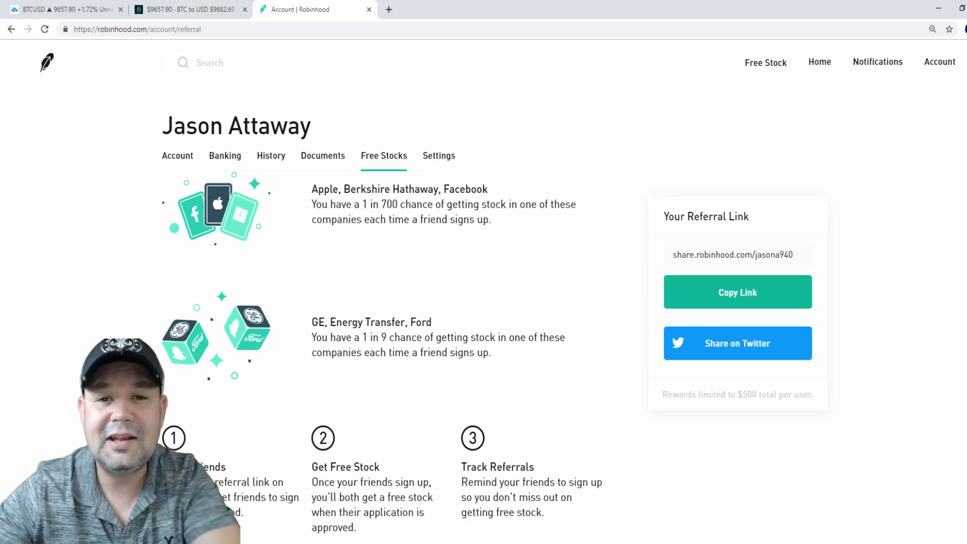
# Leave the Free Stocks referral page for the Home portfolio overview and scroll down
pyautogui.click(819, 61)
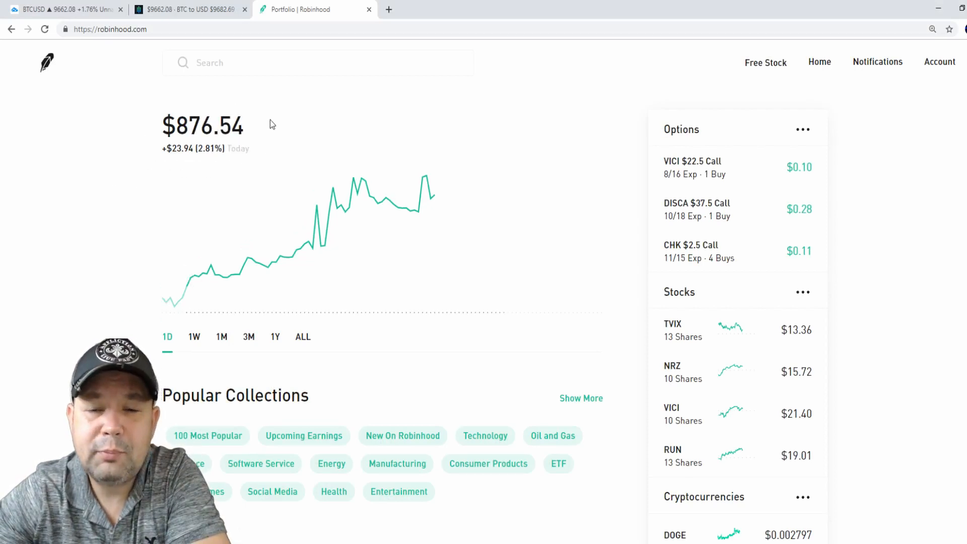
pyautogui.moveTo(413, 116)
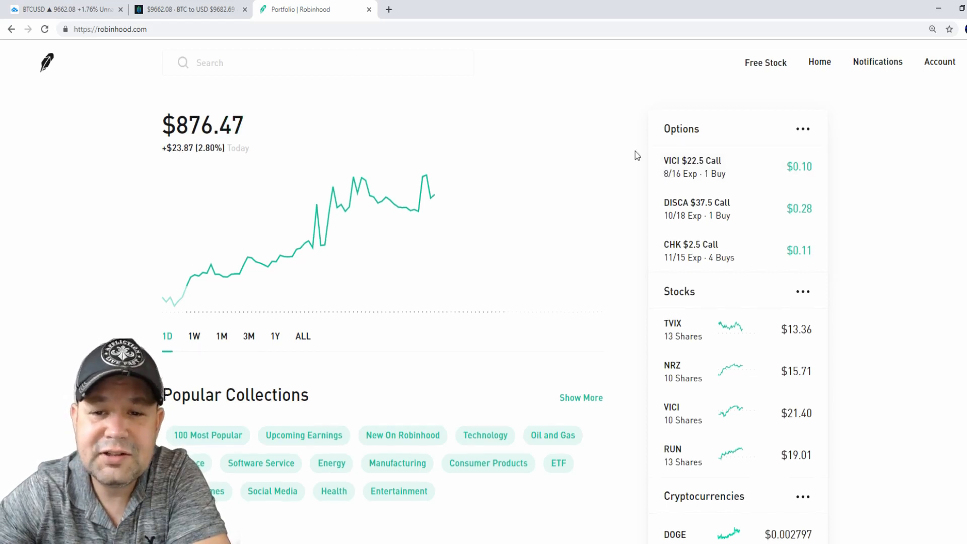
pyautogui.scroll(-3)
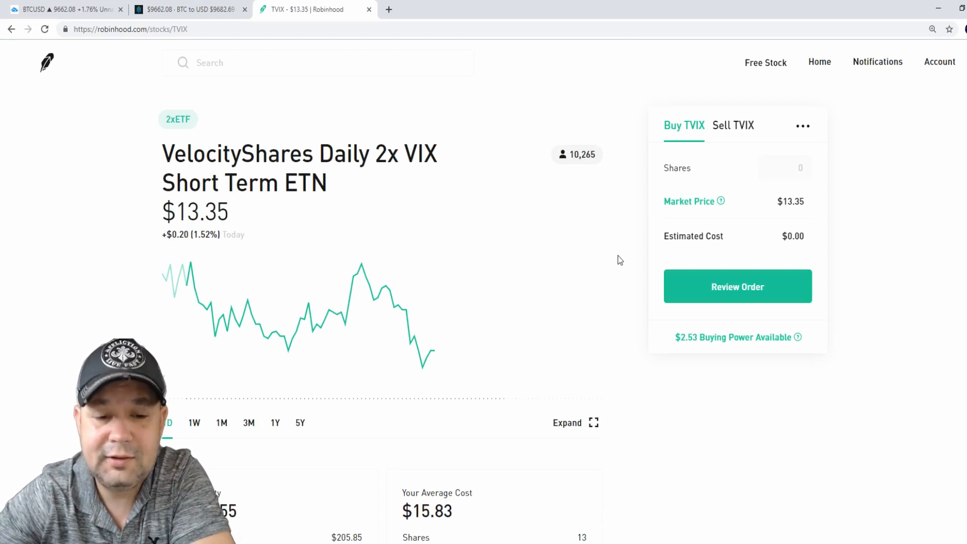
pyautogui.scroll(-3)
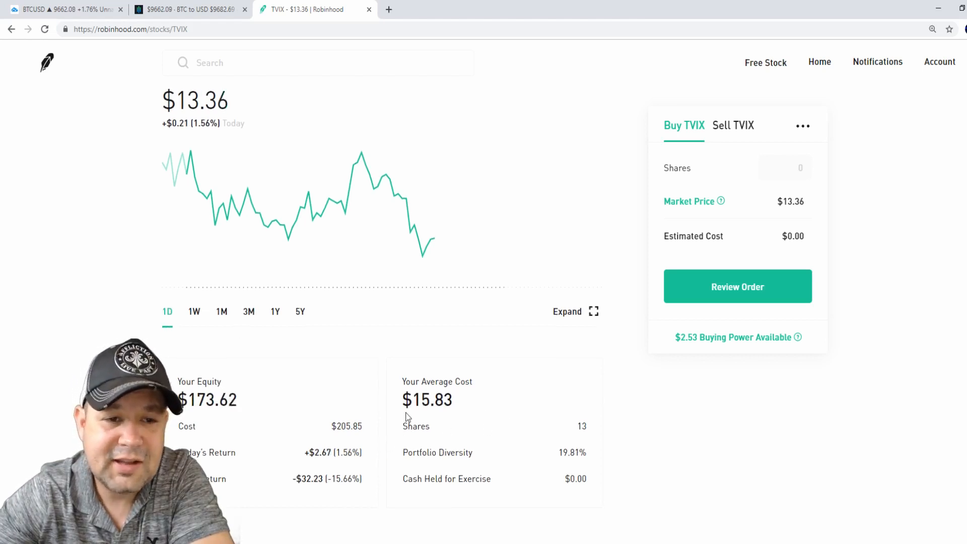
pyautogui.scroll(-3)
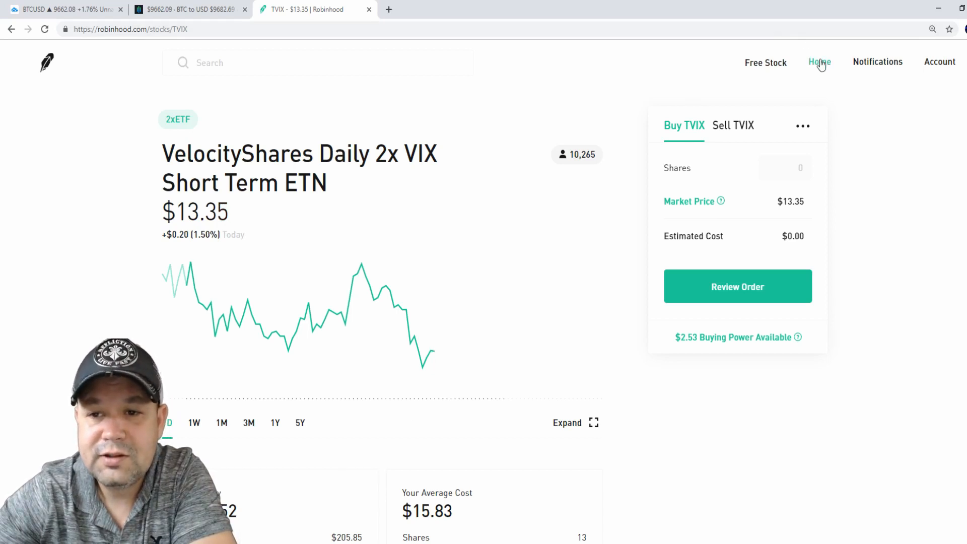
pyautogui.click(819, 61)
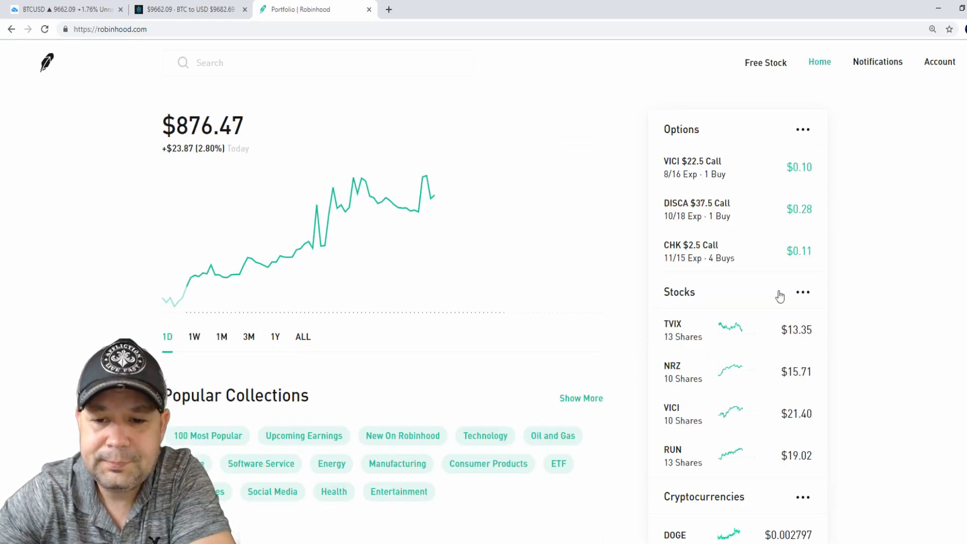
pyautogui.moveTo(743, 375)
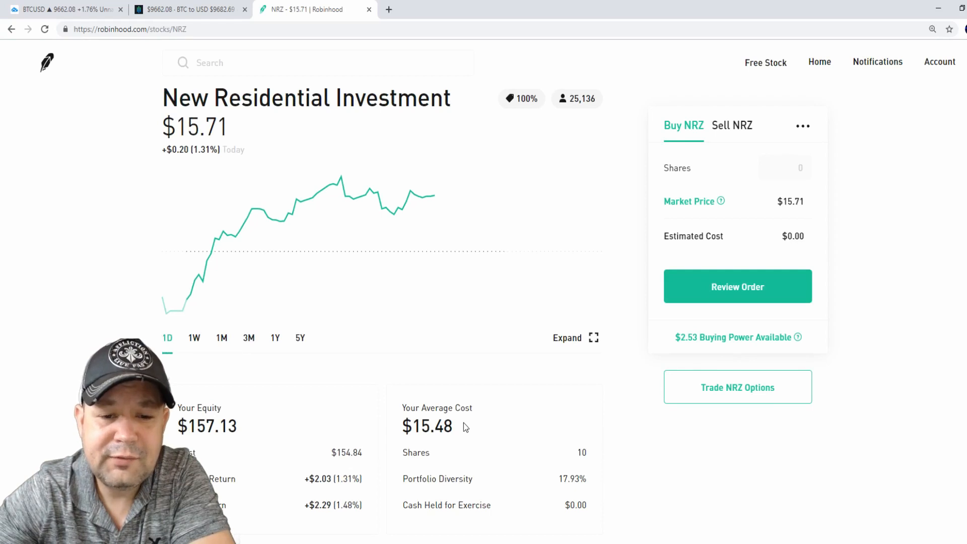
pyautogui.moveTo(136, 126)
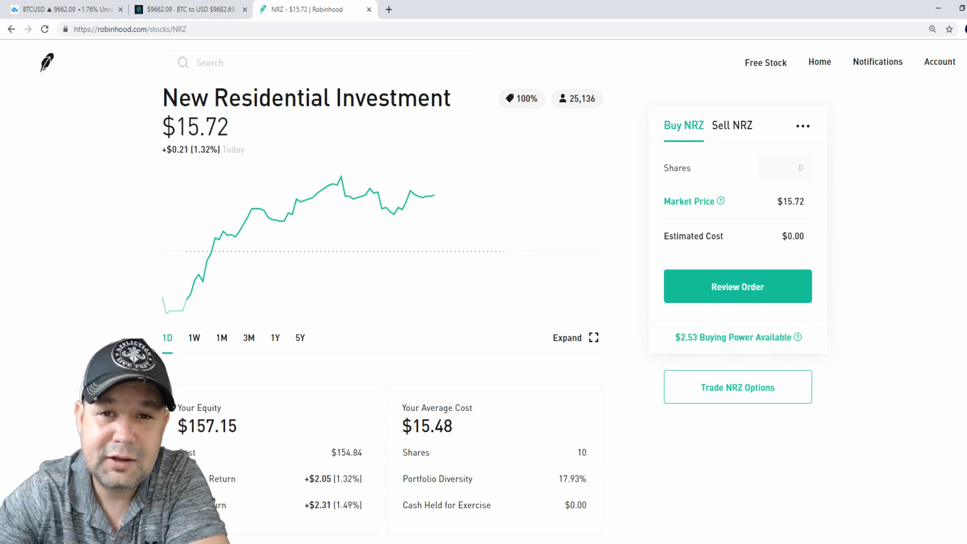
pyautogui.scroll(-3)
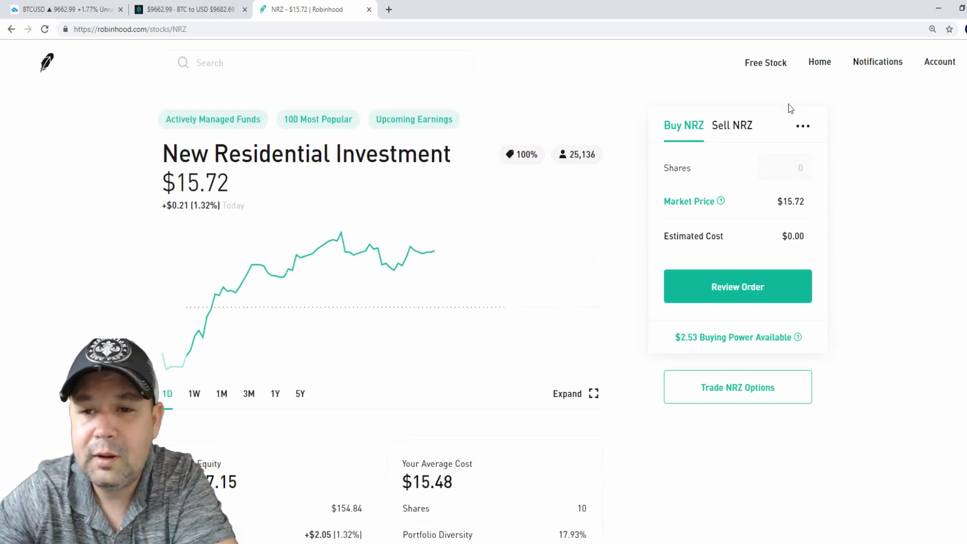
pyautogui.click(818, 62)
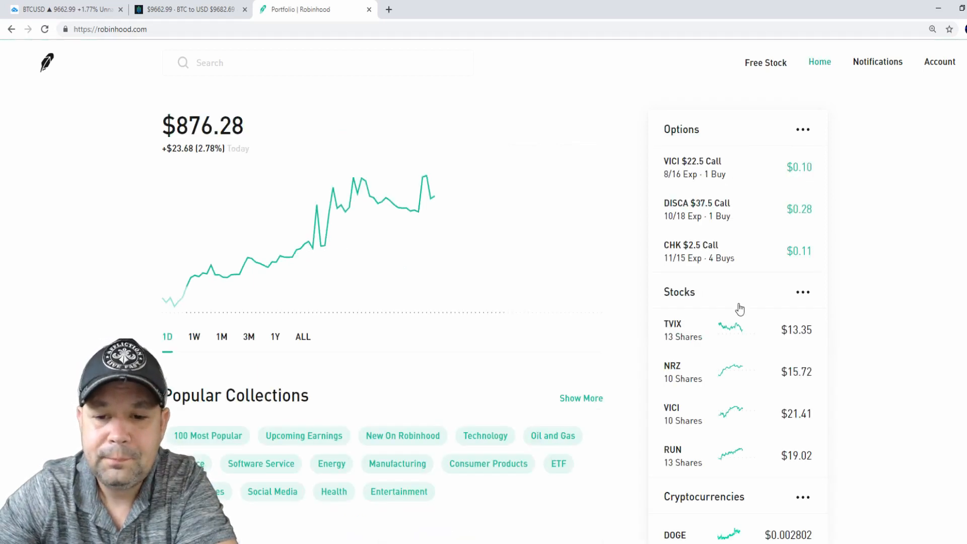
# Open the Sunrun (RUN) stock page showing 13 shares at $18.11 average cost
pyautogui.scroll(-3)
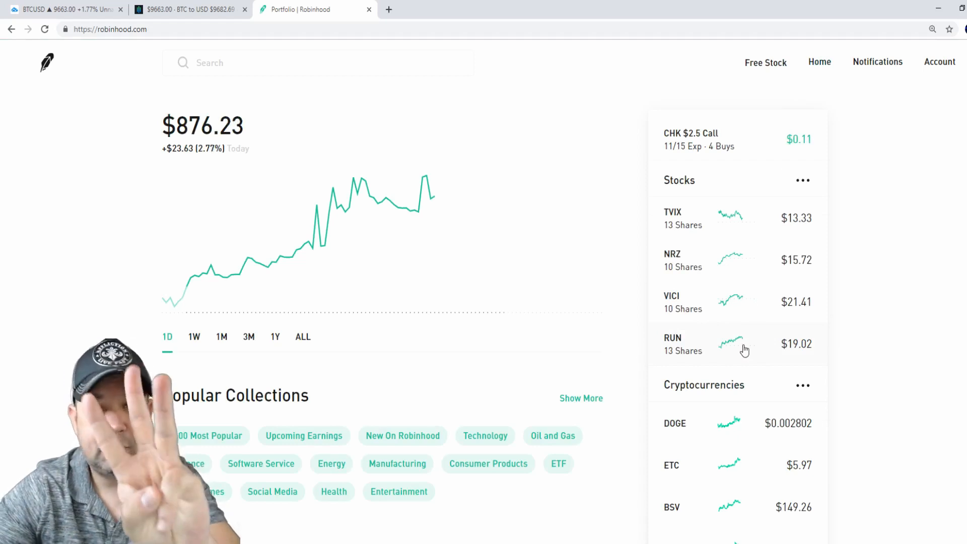
pyautogui.click(672, 344)
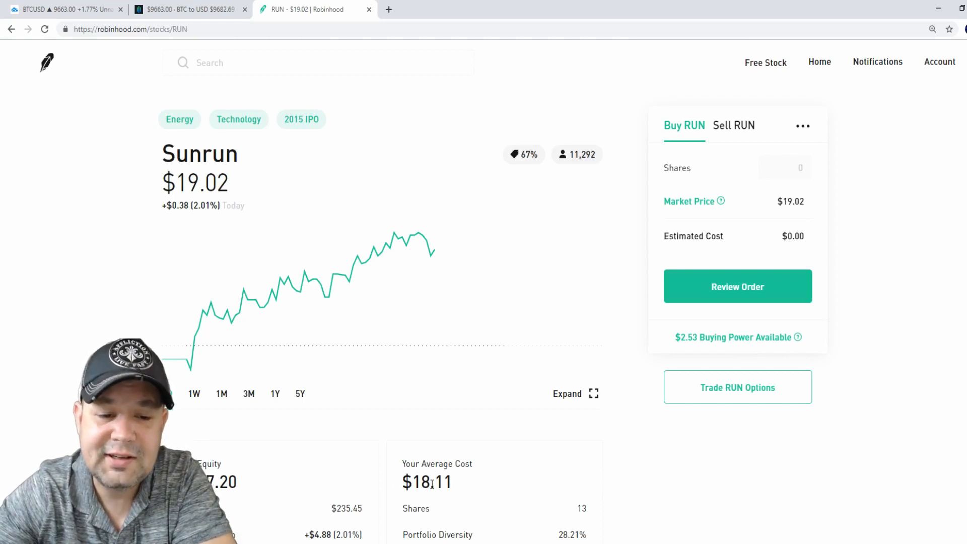
pyautogui.scroll(-3)
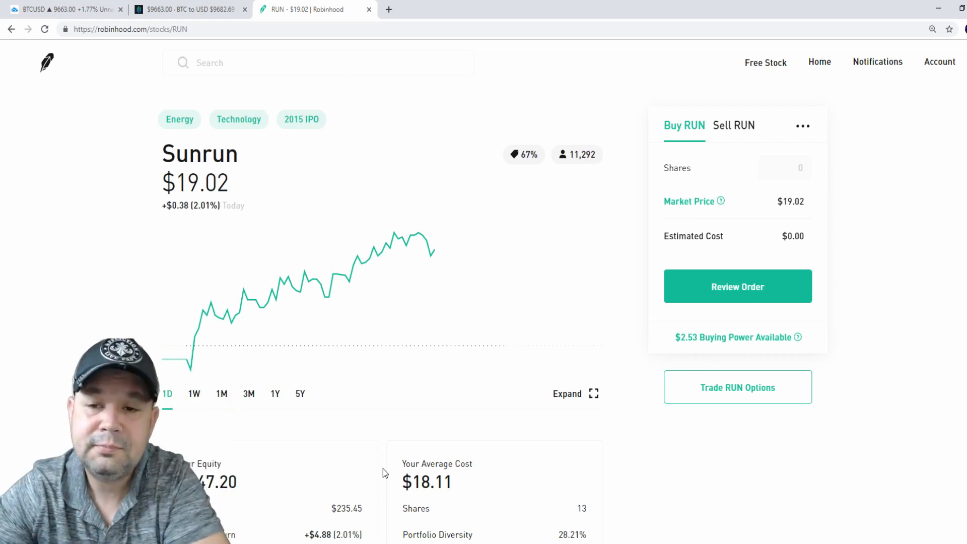
pyautogui.click(819, 61)
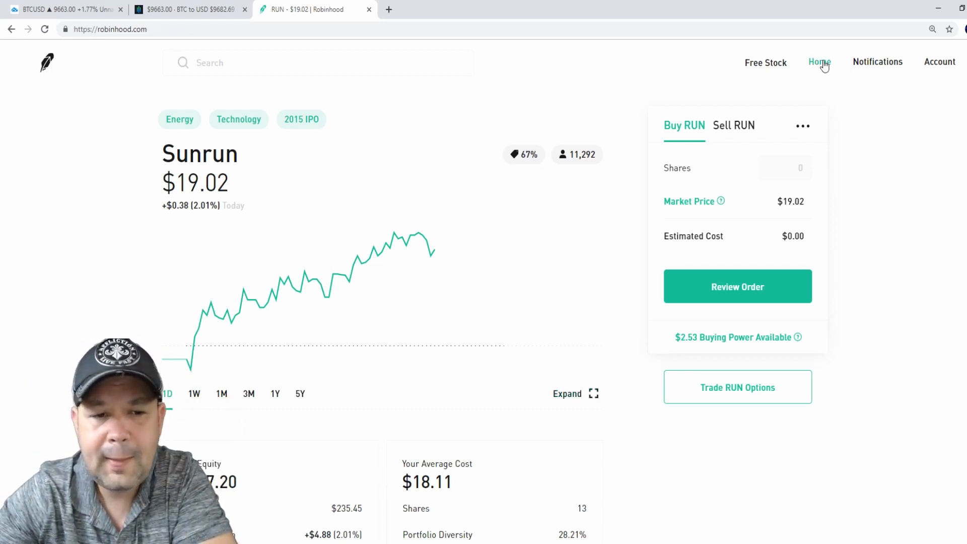
# Review the VICI $22.5 Call option page and return to the portfolio overview
pyautogui.click(819, 62)
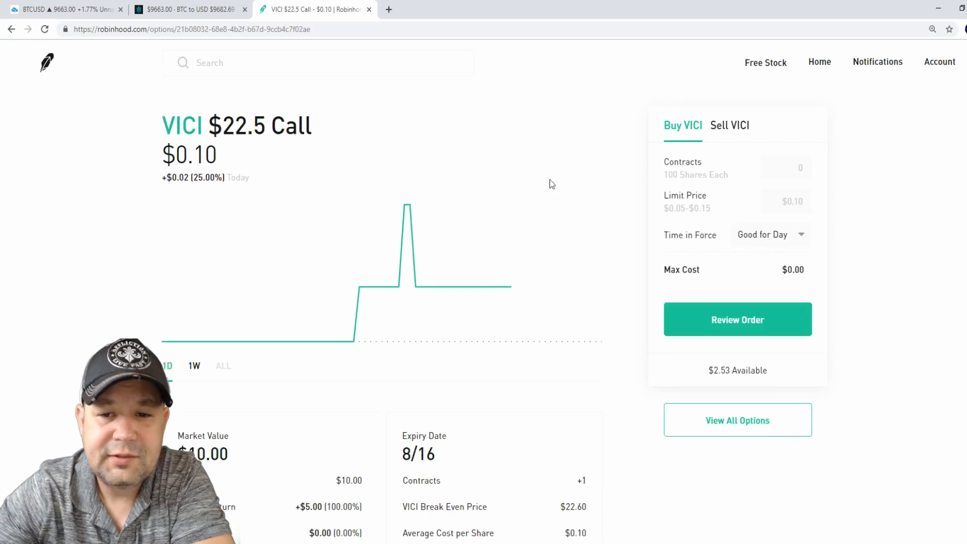
pyautogui.moveTo(459, 453)
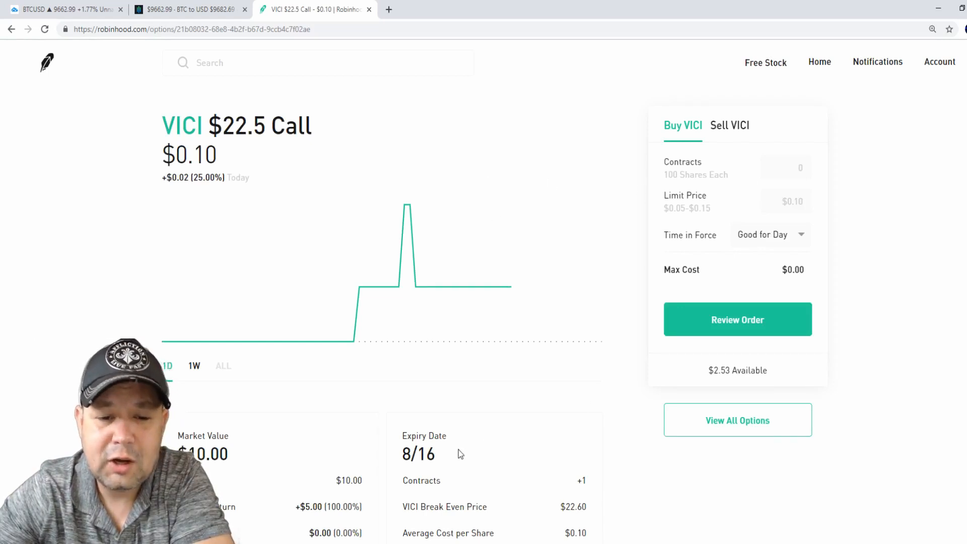
pyautogui.moveTo(554, 452)
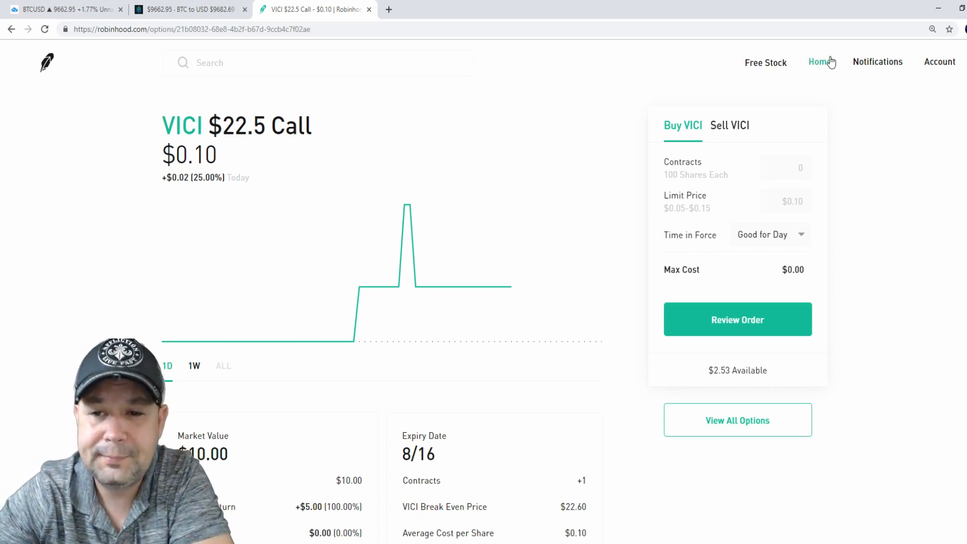
pyautogui.click(818, 61)
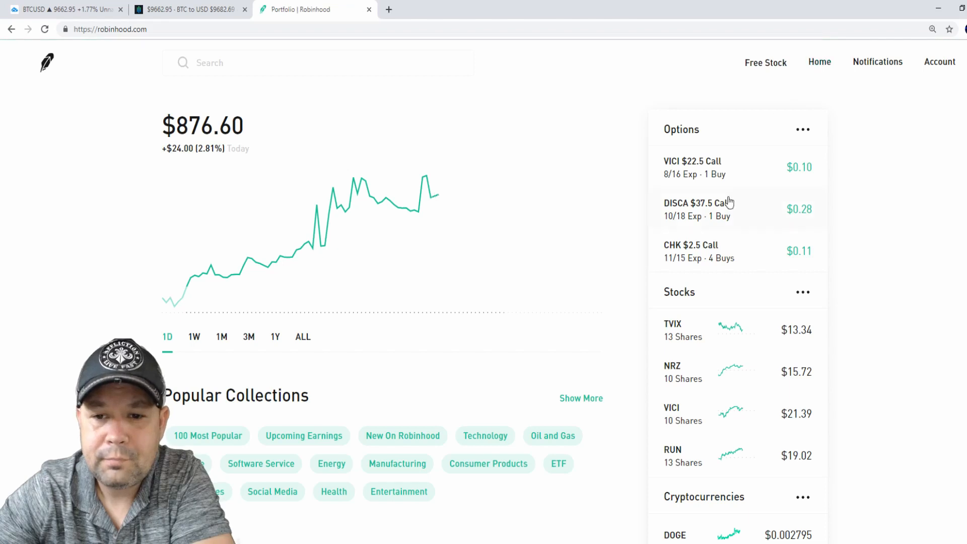
pyautogui.click(703, 208)
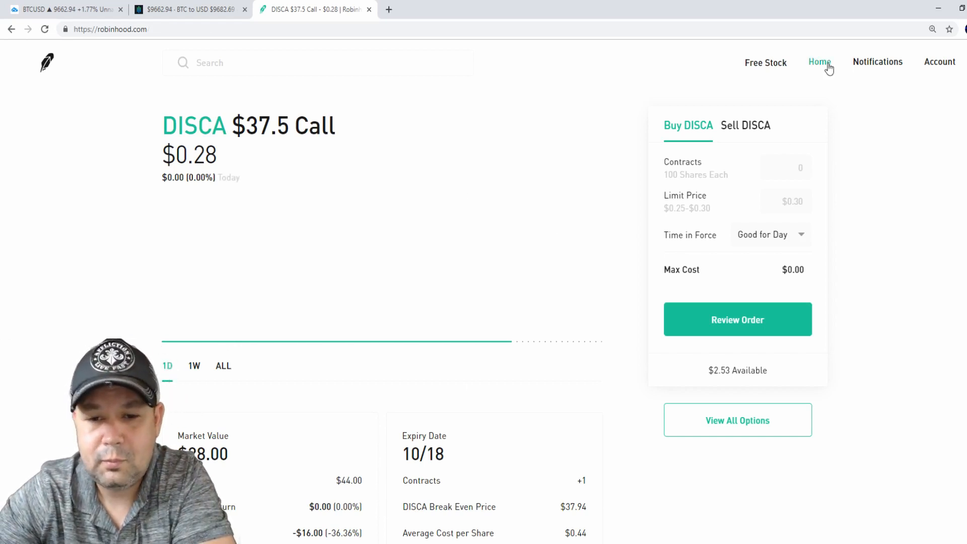
pyautogui.click(819, 61)
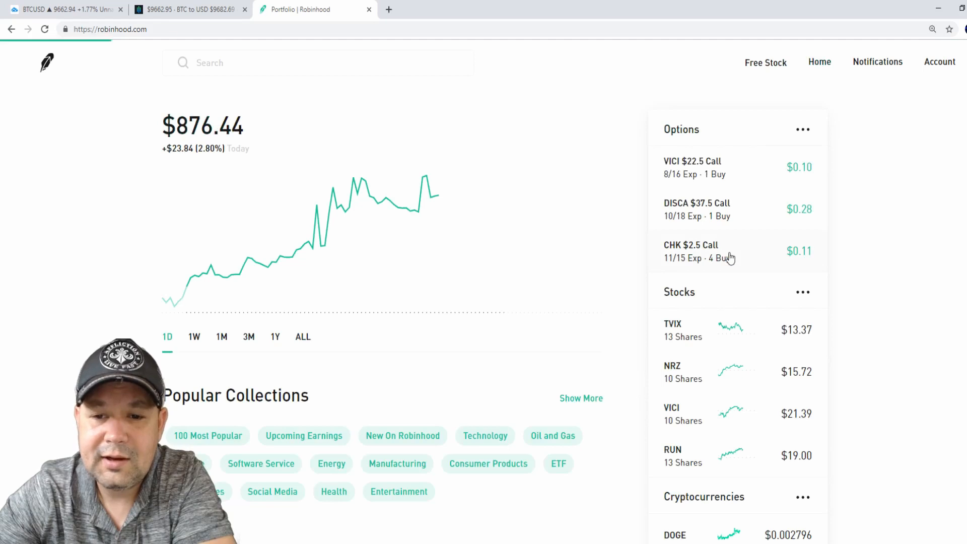
pyautogui.click(690, 251)
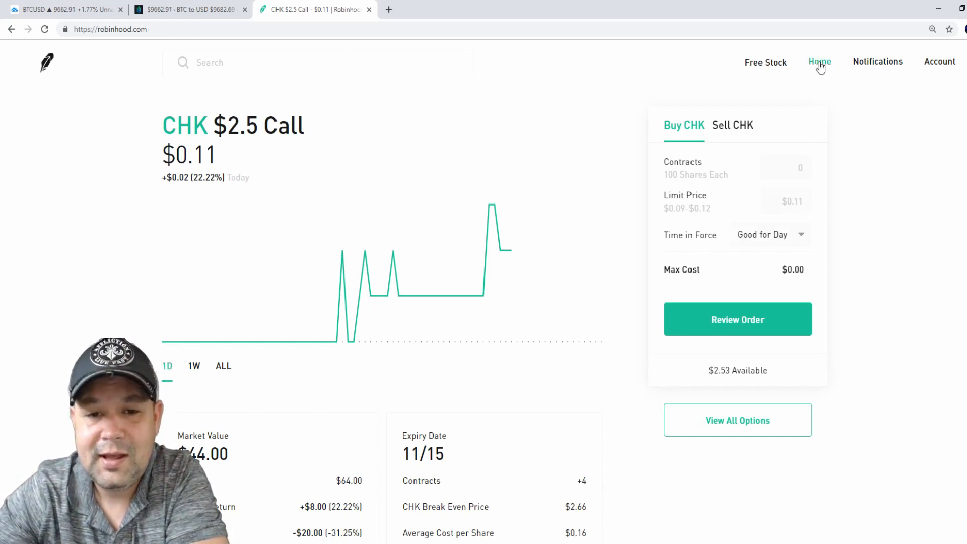
pyautogui.click(819, 61)
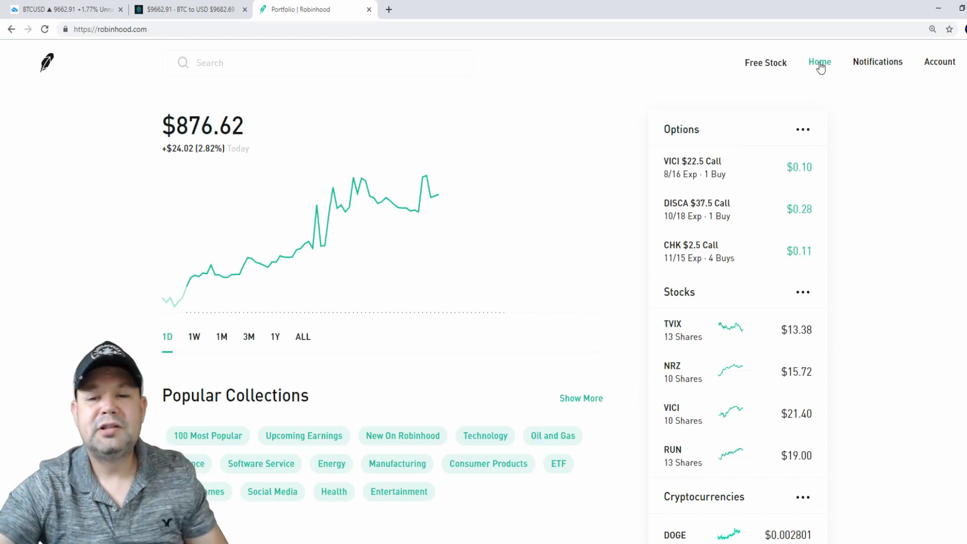